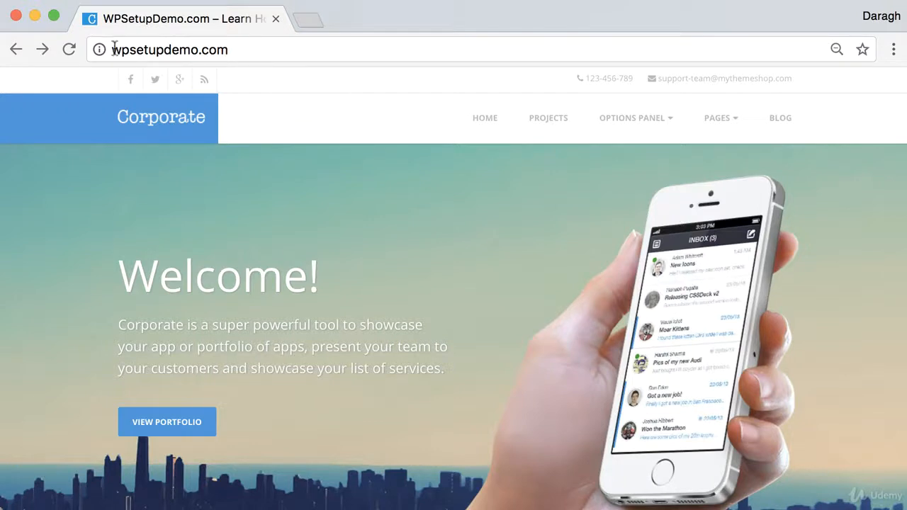
mouse_move(425, 234)
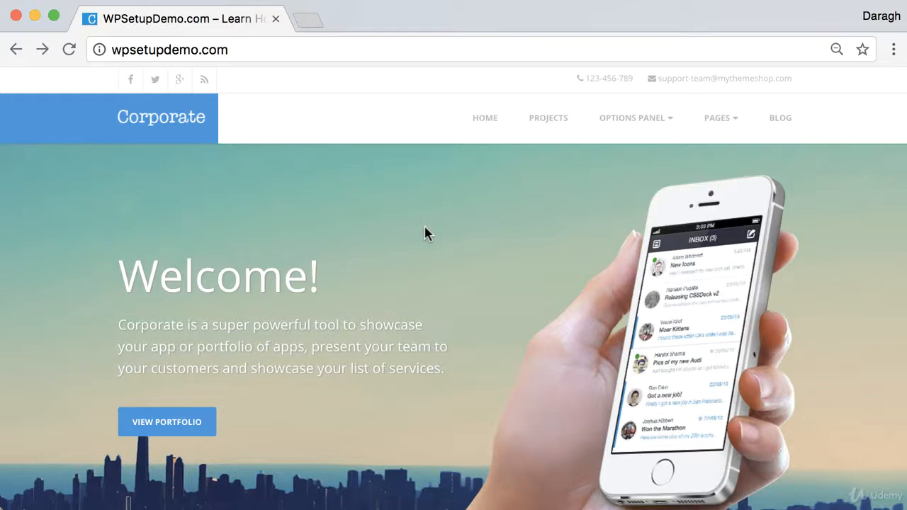
scroll(down, 3)
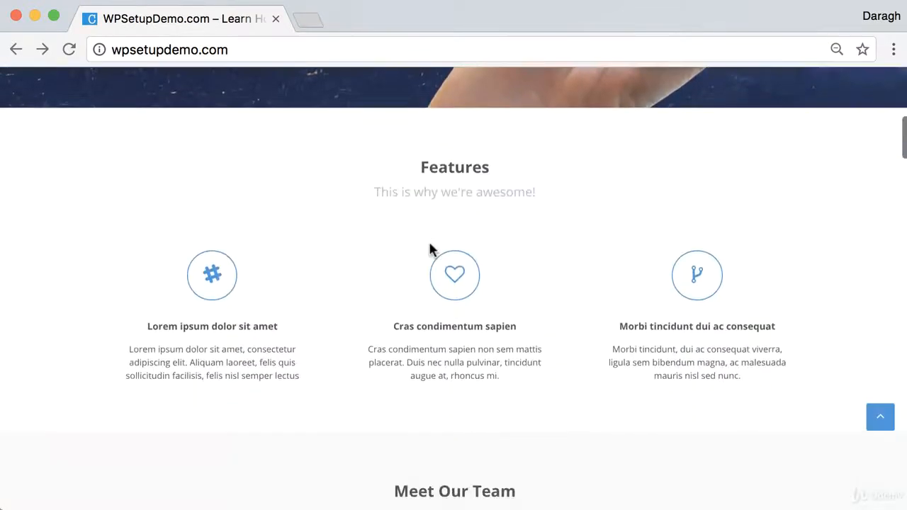
scroll(down, 3)
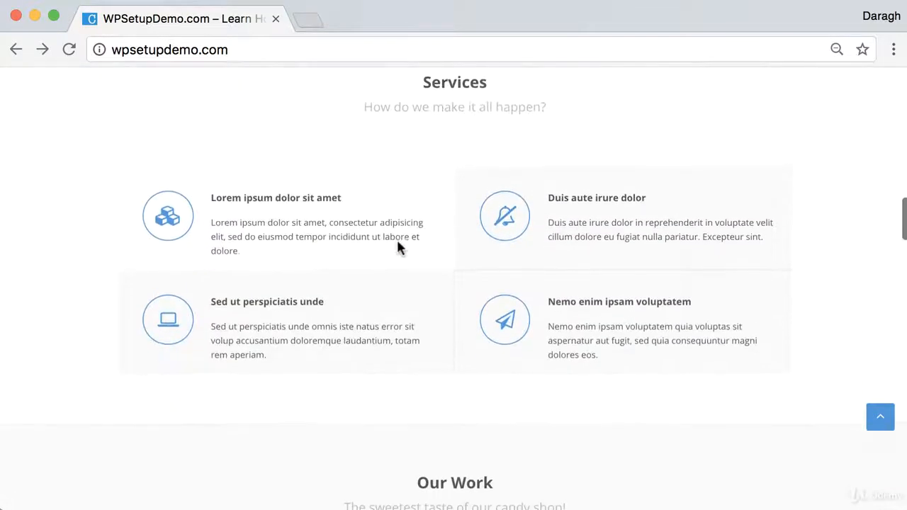
scroll(down, 3)
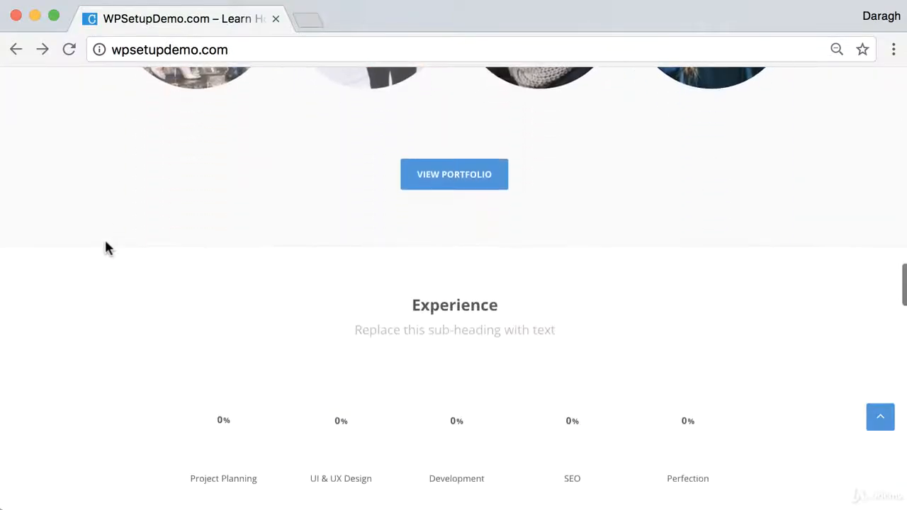
scroll(down, 3)
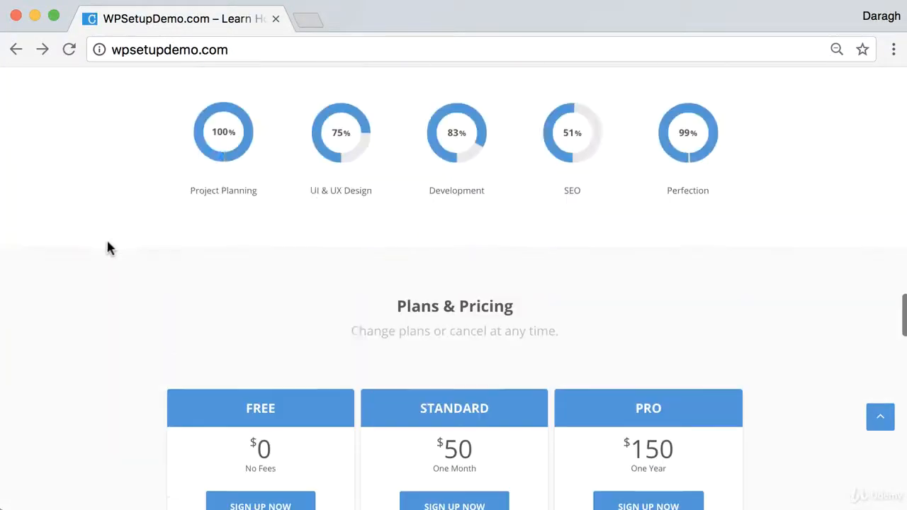
scroll(up, 3)
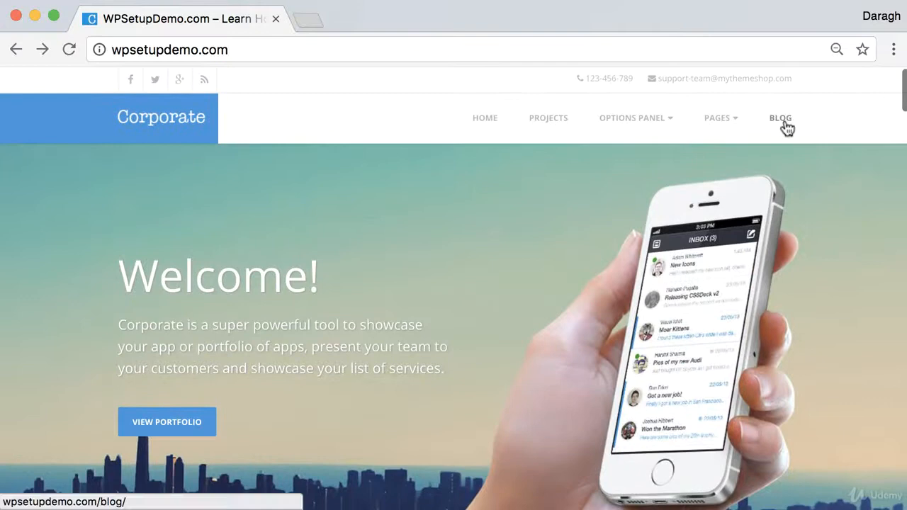
click(779, 117)
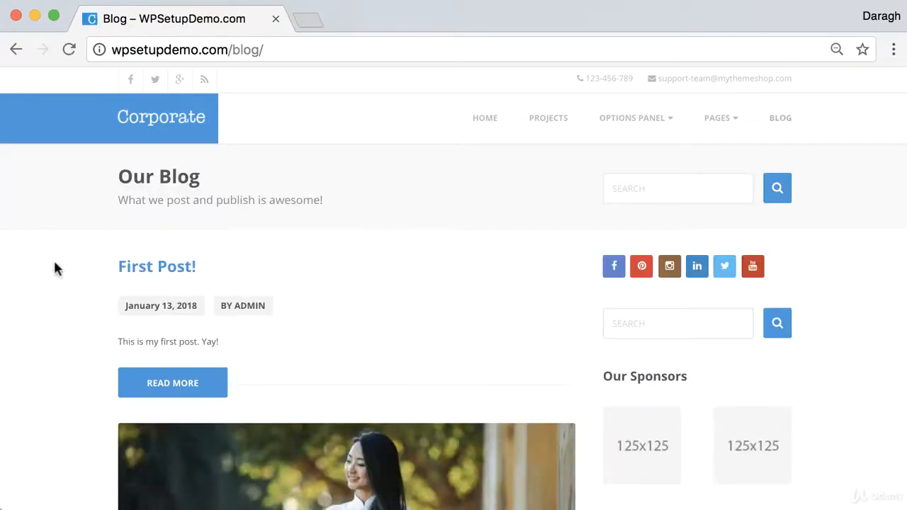
scroll(down, 3)
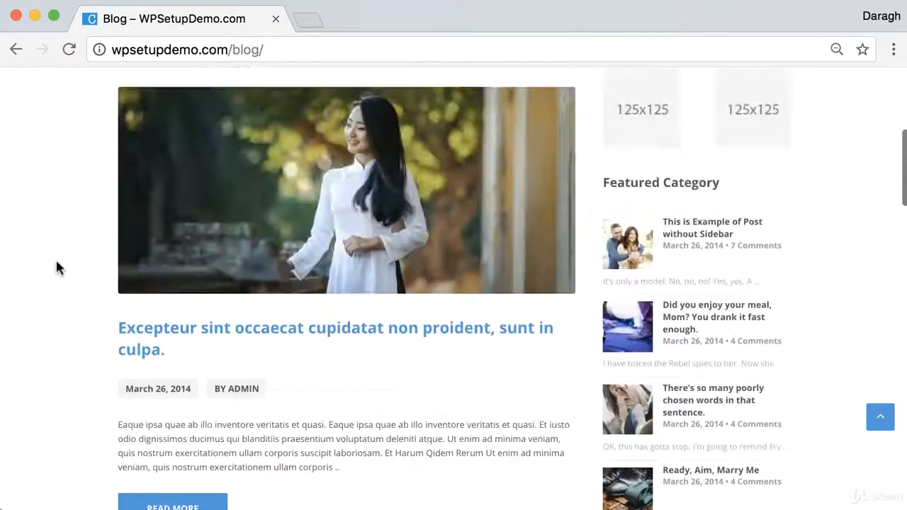
click(17, 48)
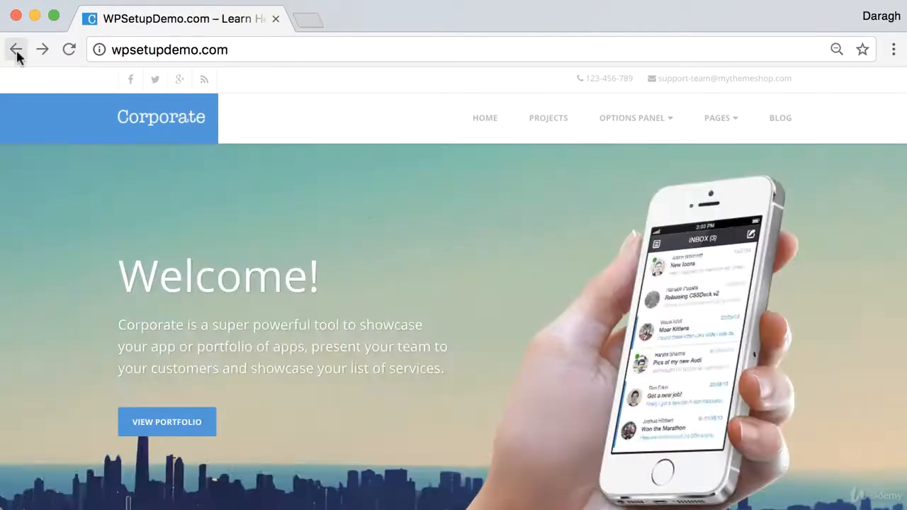
mouse_move(56, 178)
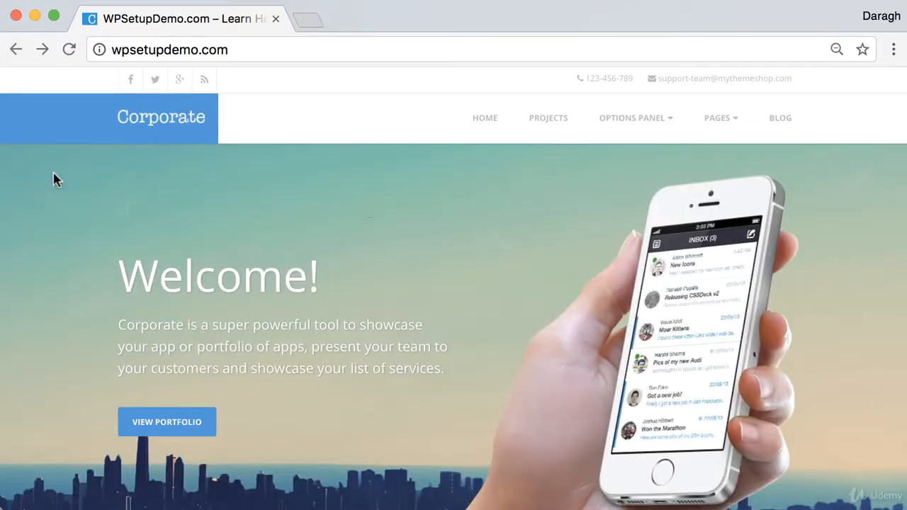